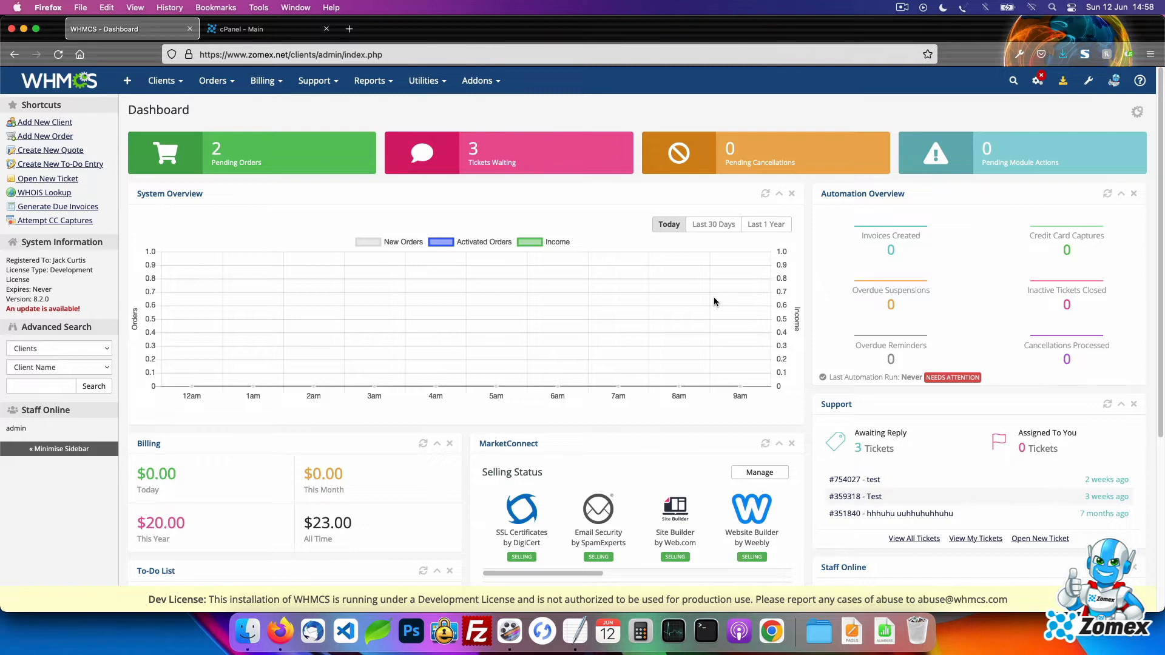
pyautogui.moveTo(1063, 80)
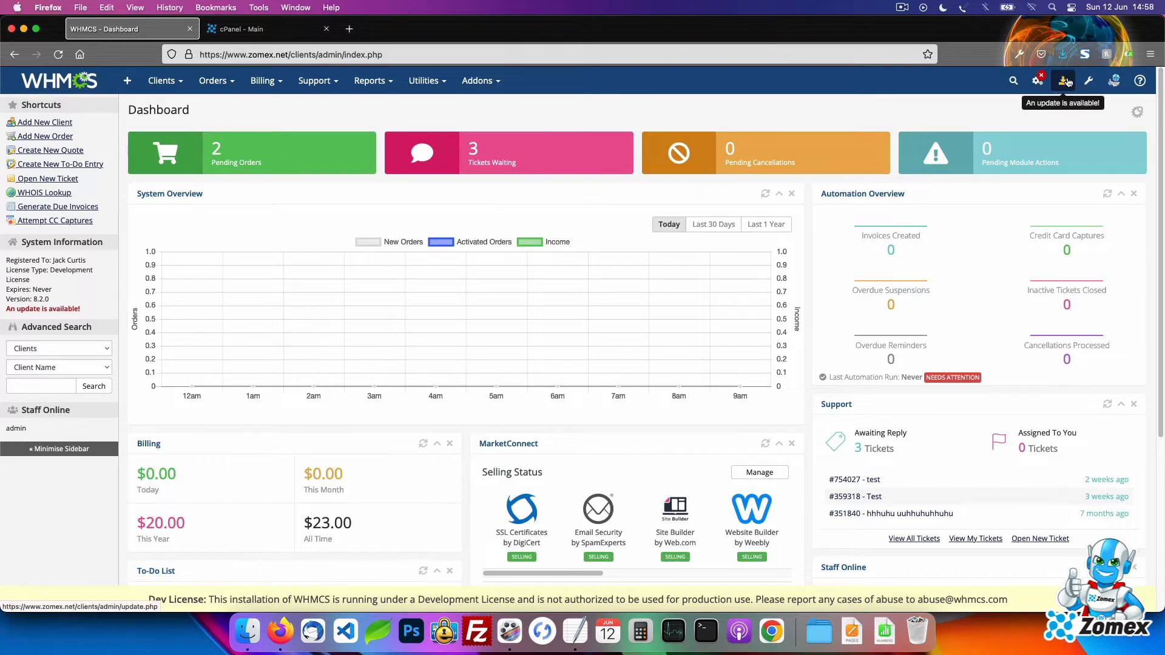
# Show the Update WHMCS page listing installed 8.2.0 against available 8.4.1
pyautogui.click(1060, 80)
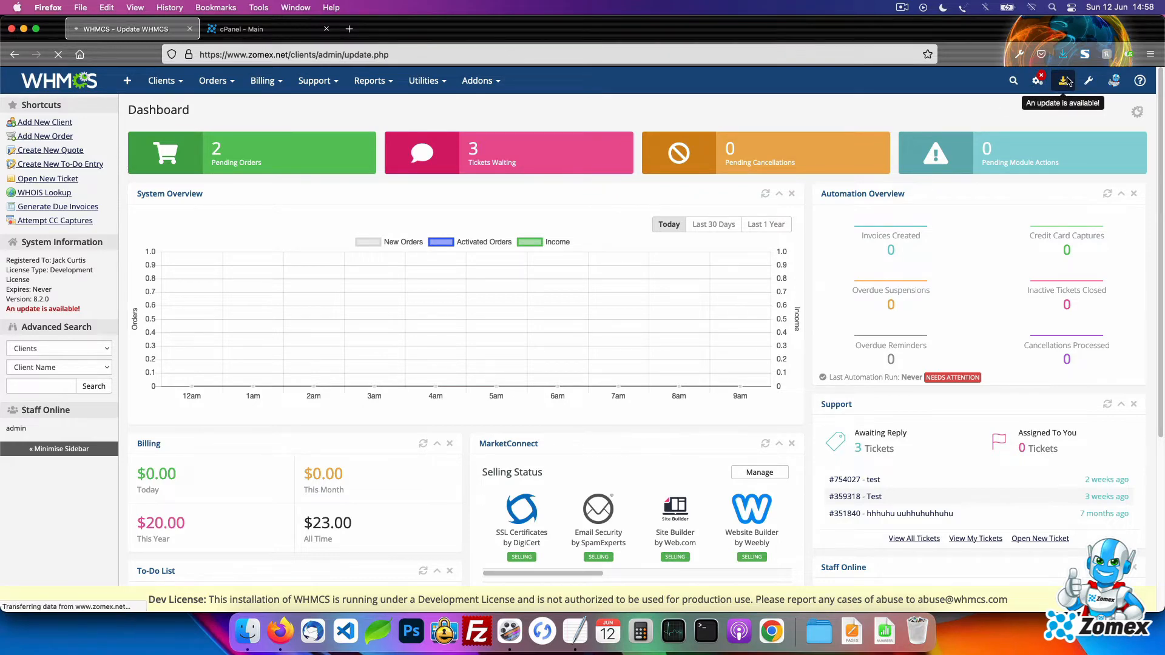
pyautogui.click(1063, 80)
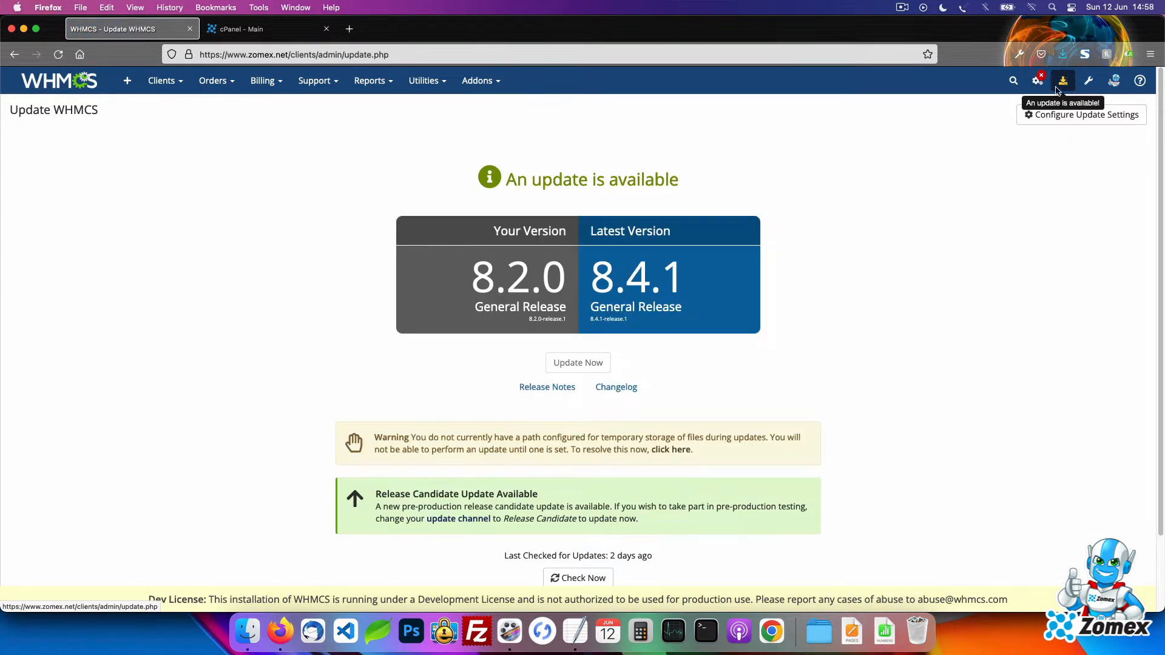
pyautogui.scroll(-3)
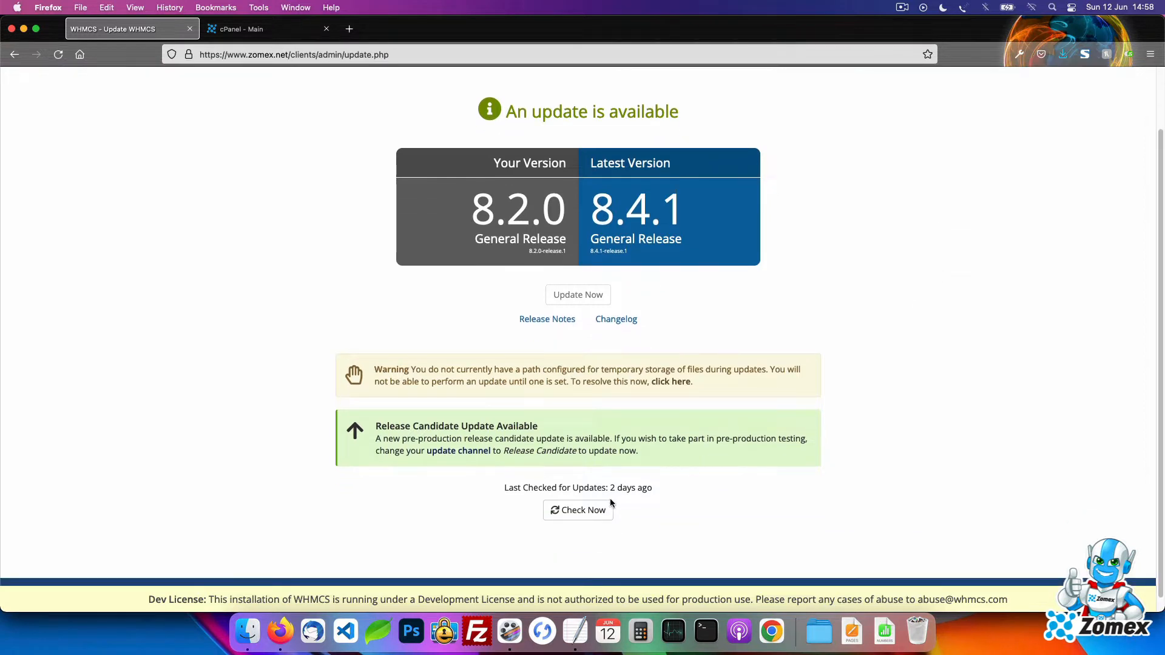
pyautogui.moveTo(913, 360)
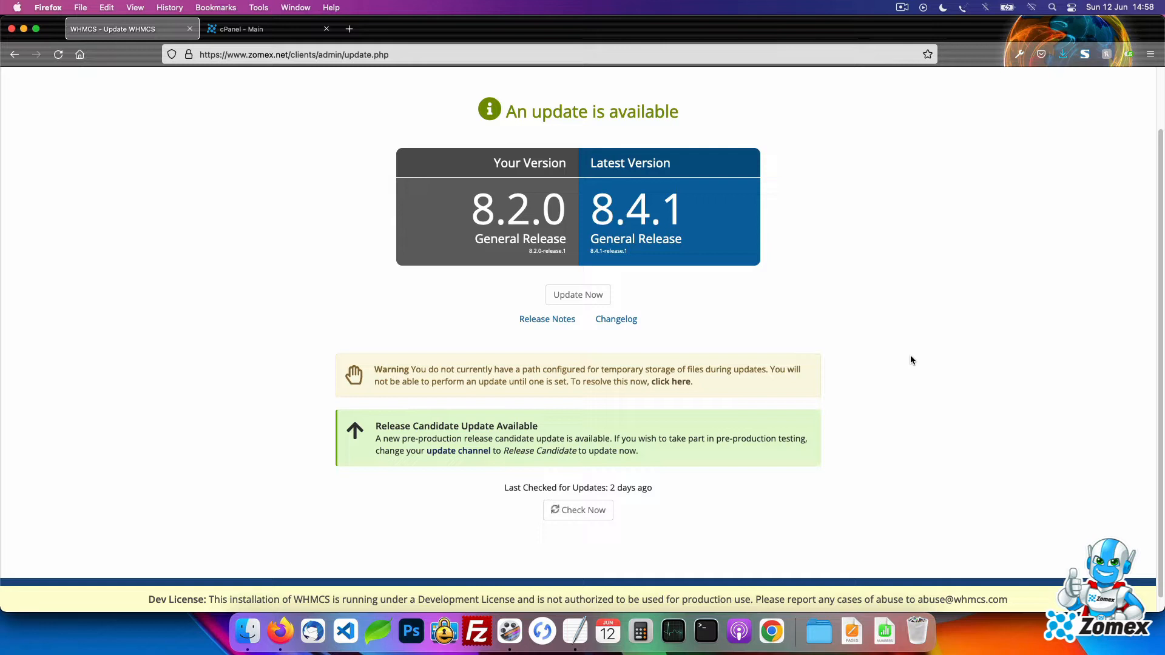
# Run Check Now so 8.5.0 appears as latest, and dismiss the new-update notice
pyautogui.click(577, 510)
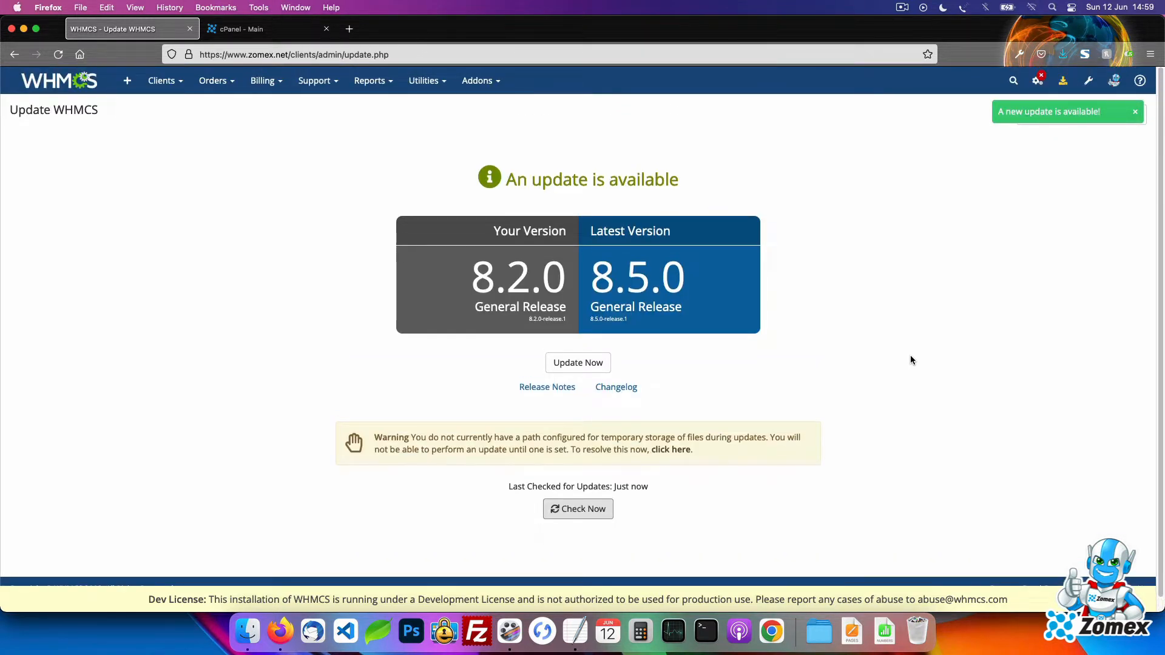
pyautogui.click(1136, 112)
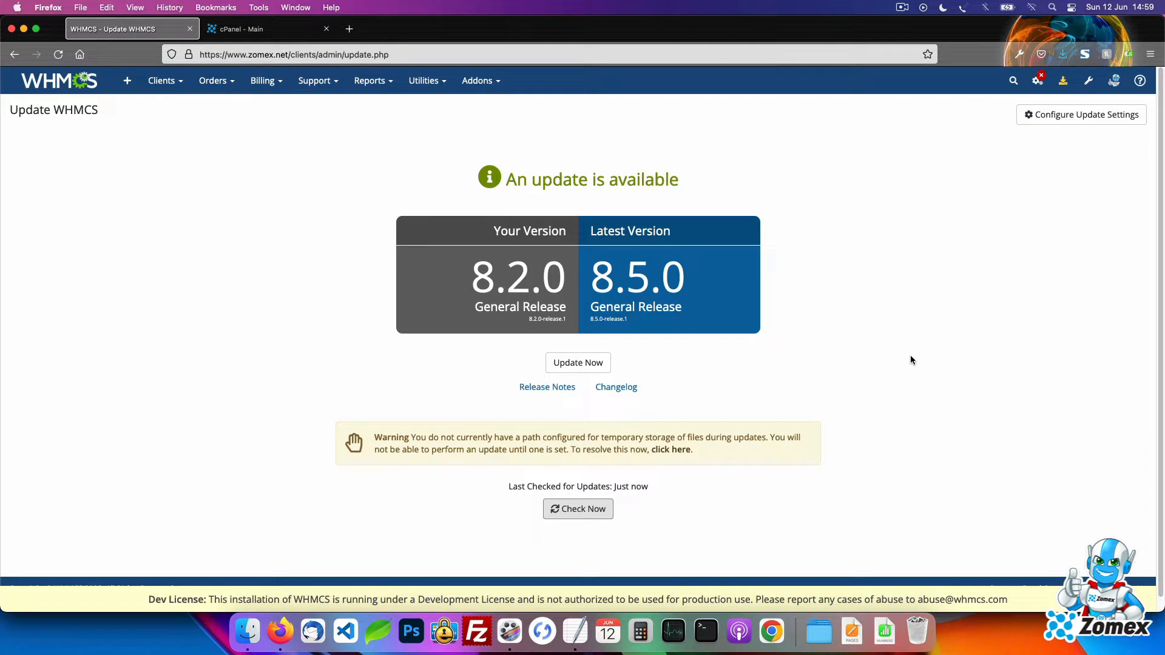
pyautogui.moveTo(910, 362)
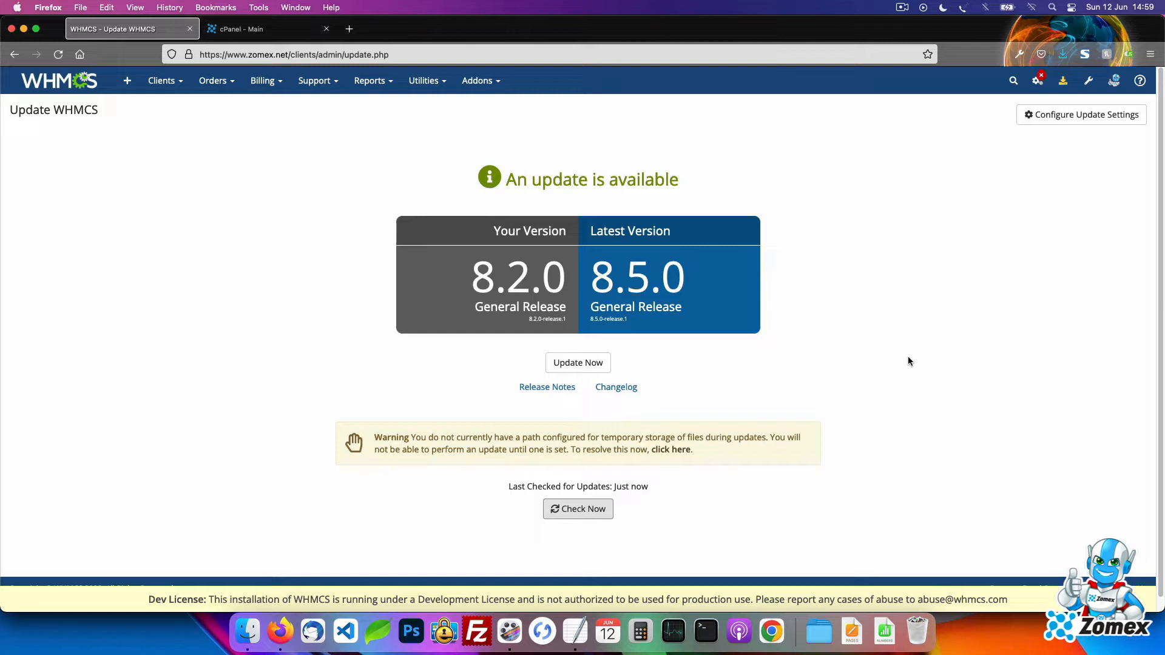
pyautogui.moveTo(912, 361)
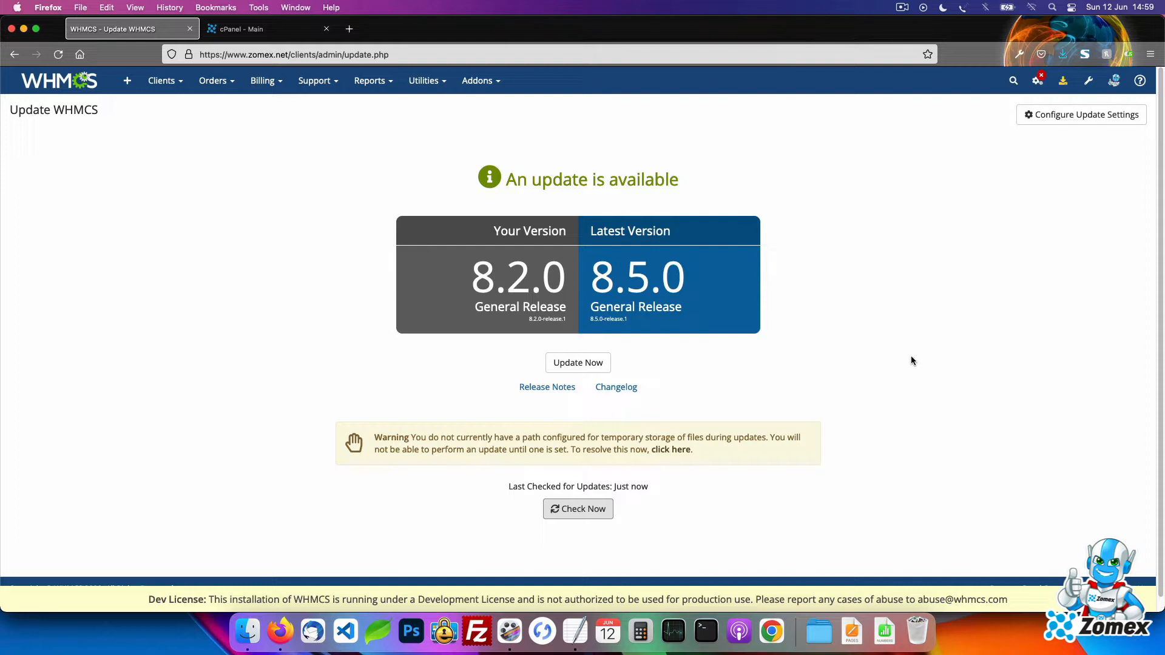
pyautogui.moveTo(908, 363)
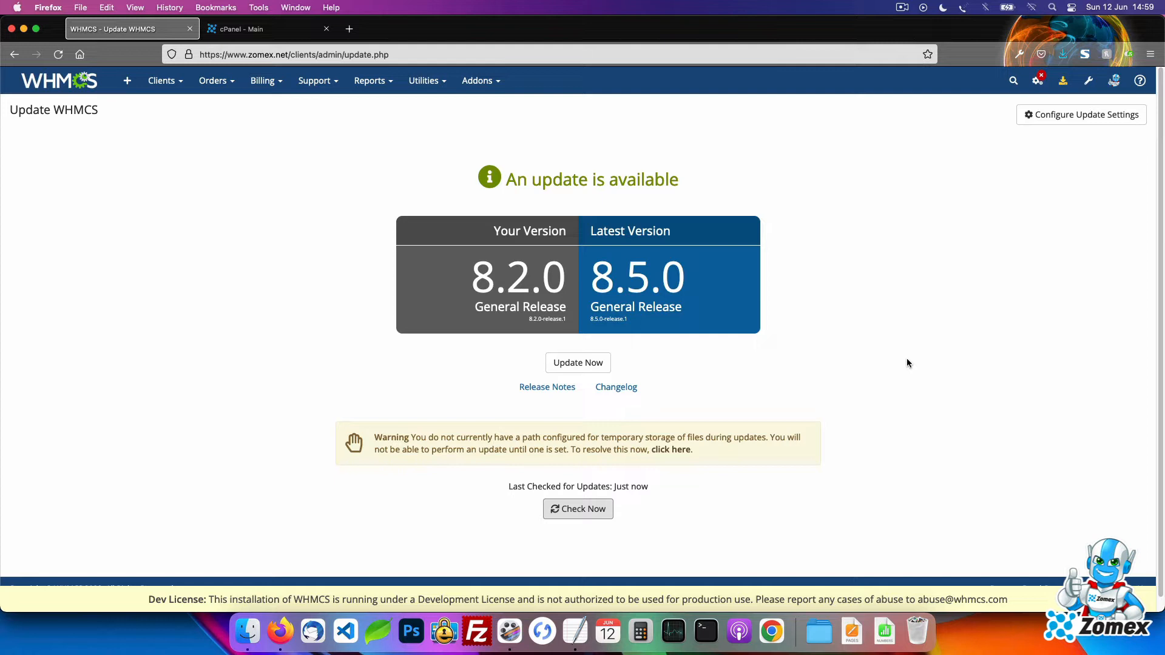
# In cPanel File Manager, create a whmcs_update folder in the home directory
pyautogui.click(245, 29)
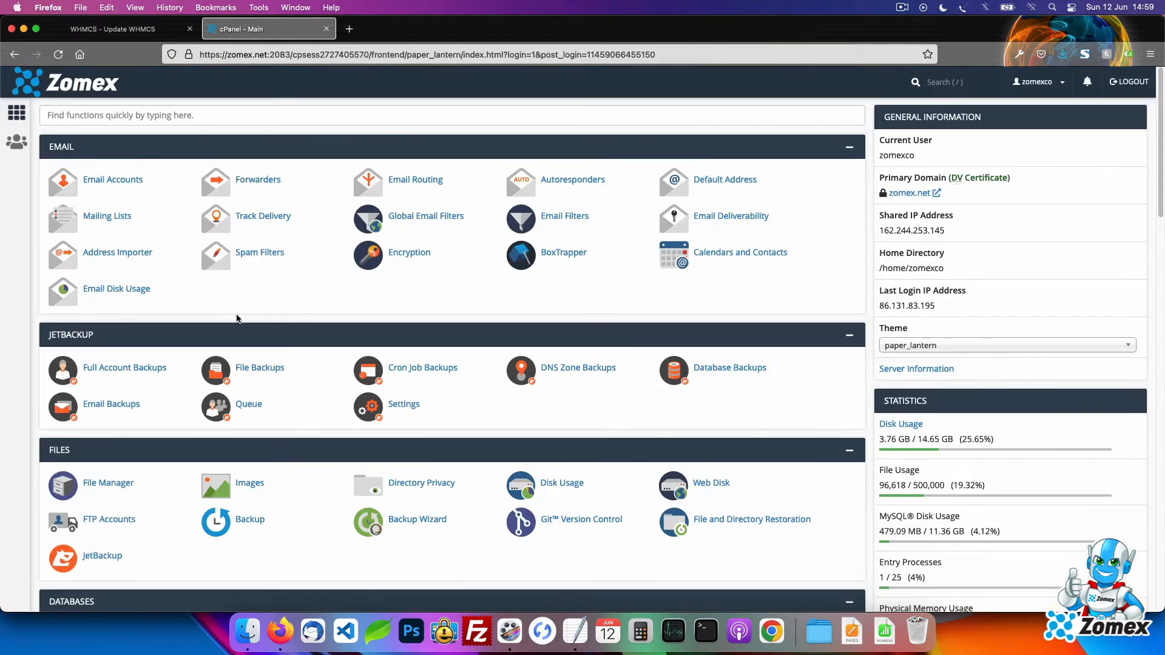
pyautogui.scroll(-3)
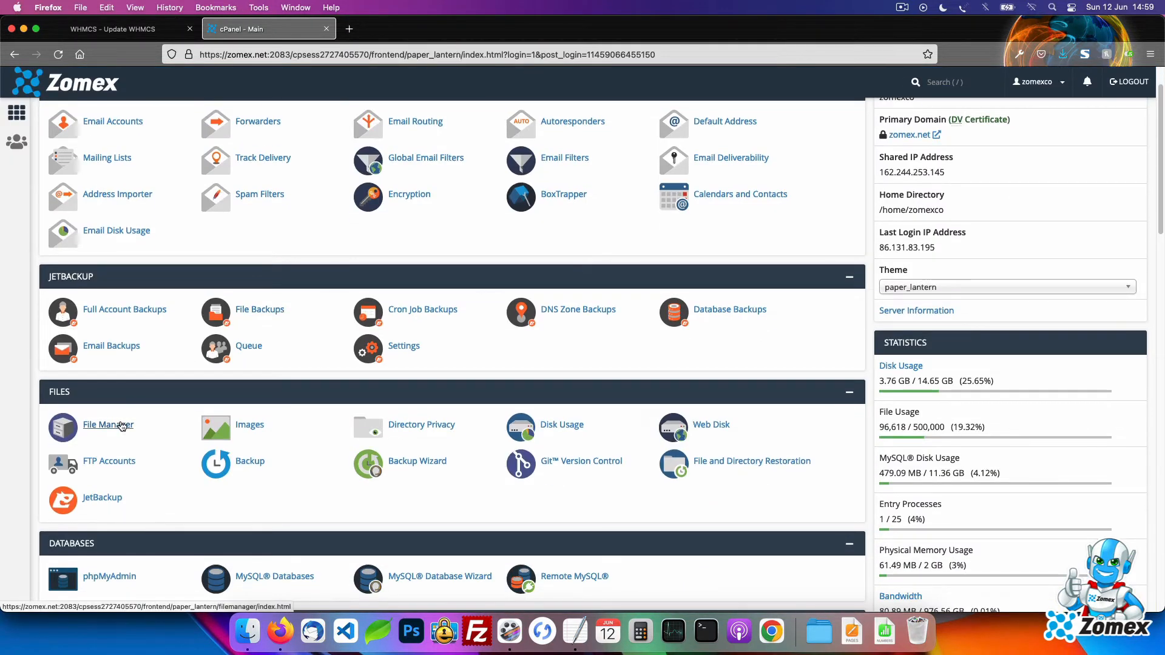
pyautogui.click(108, 425)
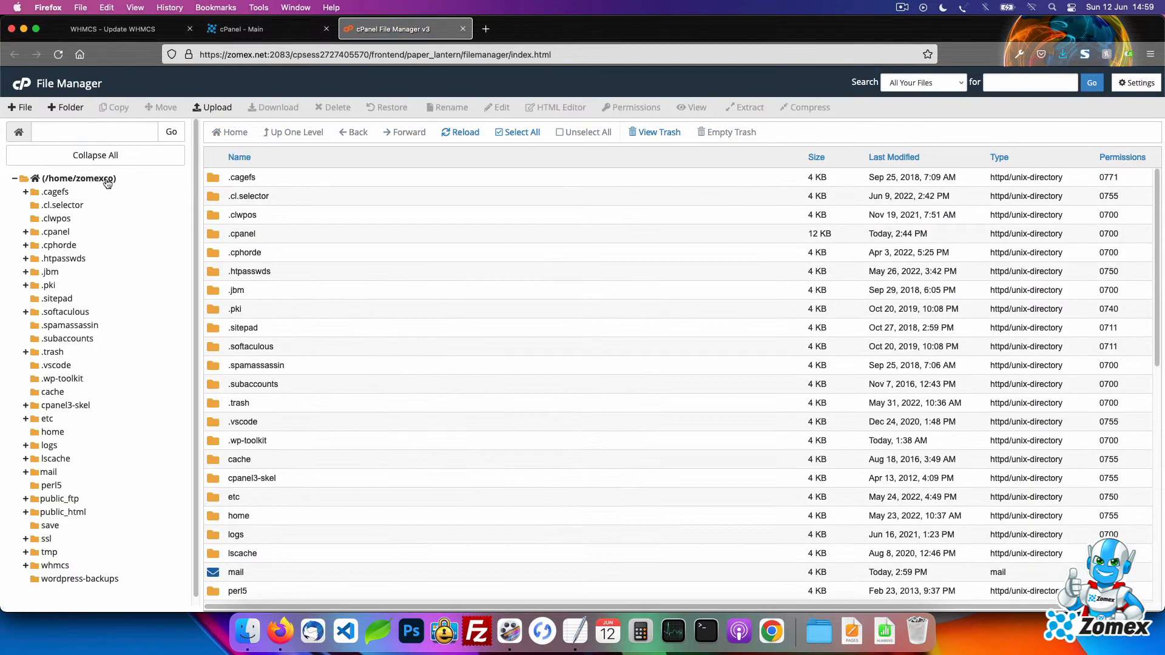
pyautogui.click(65, 107)
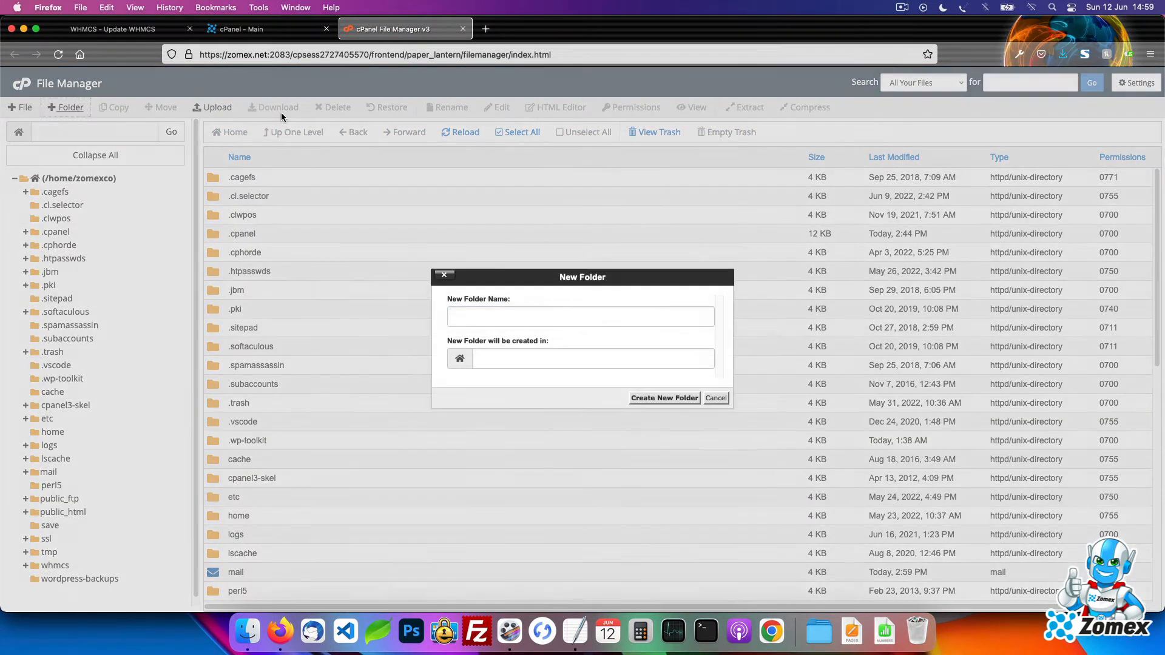
pyautogui.write('whmcs_u')
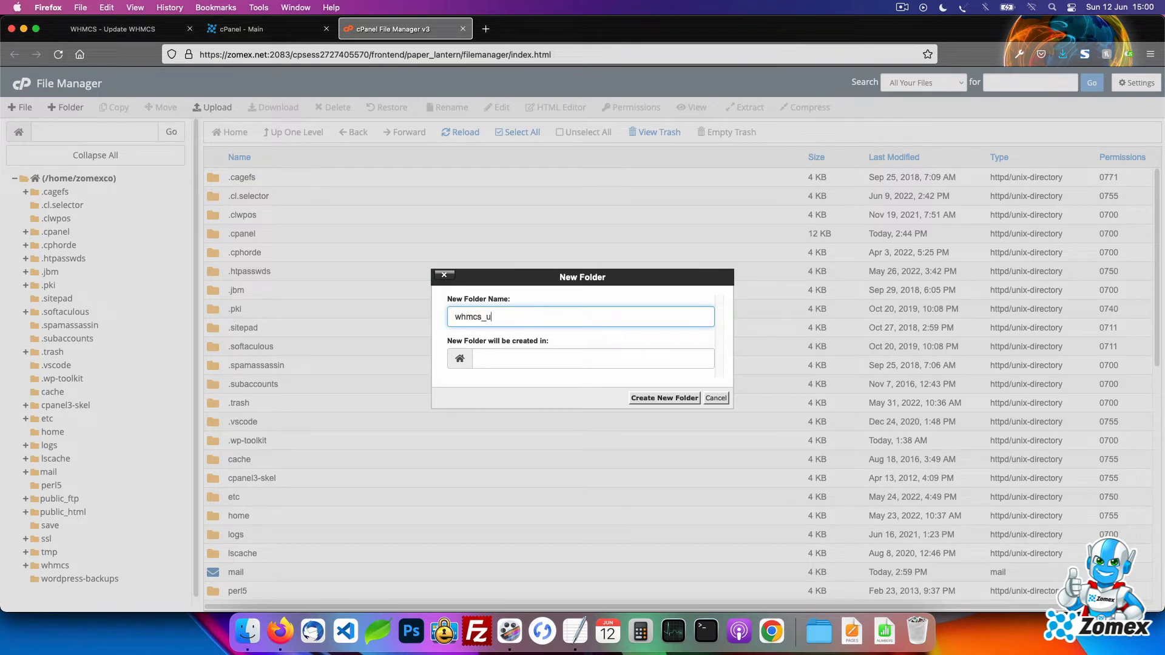
pyautogui.click(665, 398)
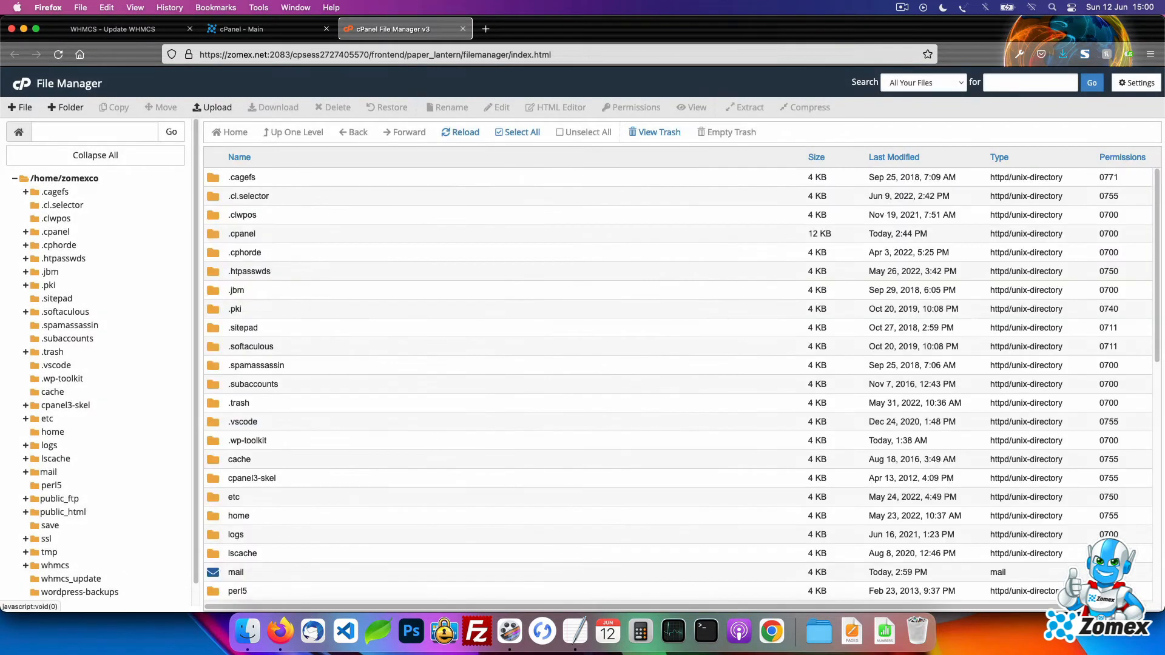
# Save /home/zomexco/whmcs_update/ as the update Temporary Path in Configure Update Settings
pyautogui.click(116, 29)
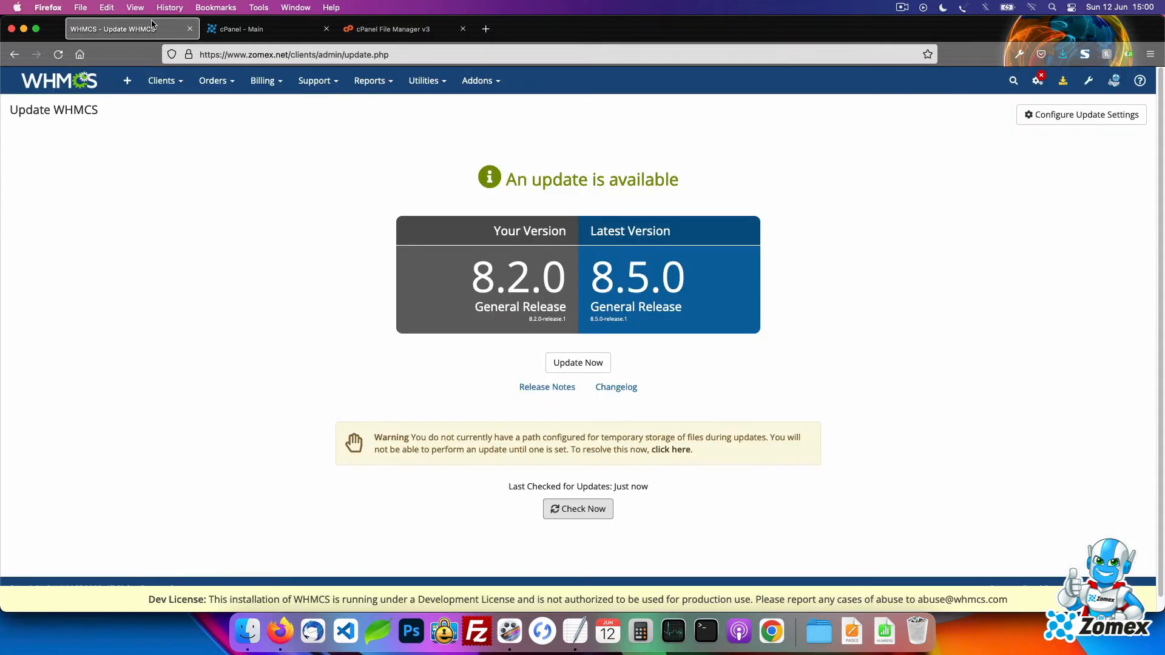
pyautogui.moveTo(1063, 124)
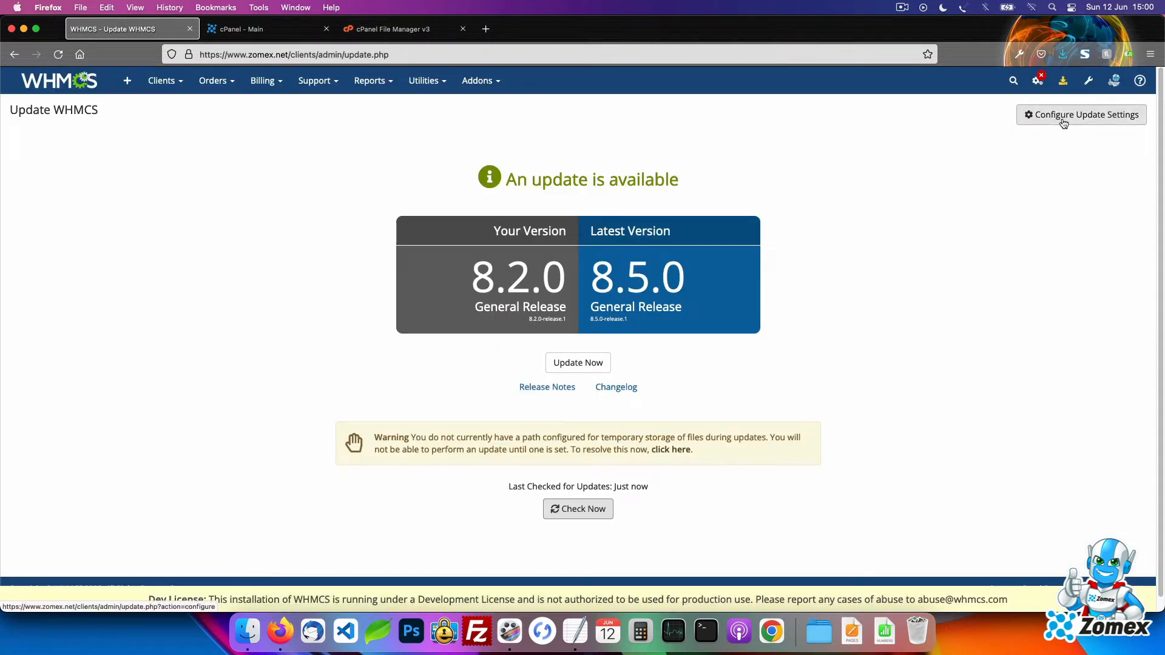
pyautogui.click(1082, 114)
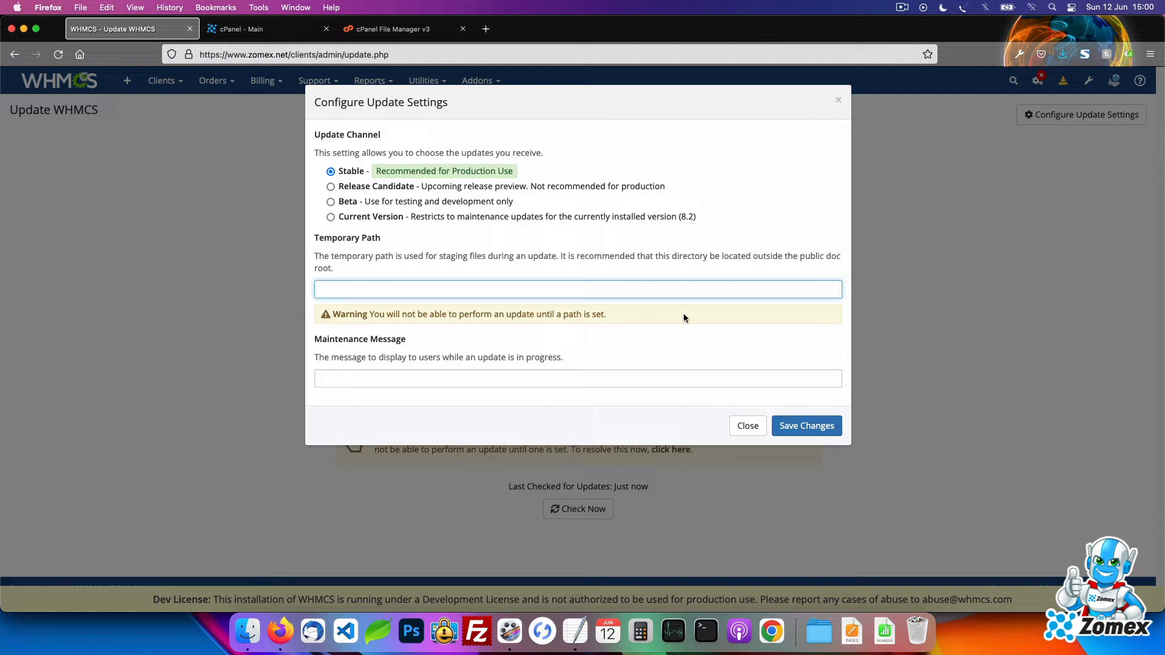
pyautogui.click(570, 283)
pyautogui.write('/home/zomexco/whmcs')
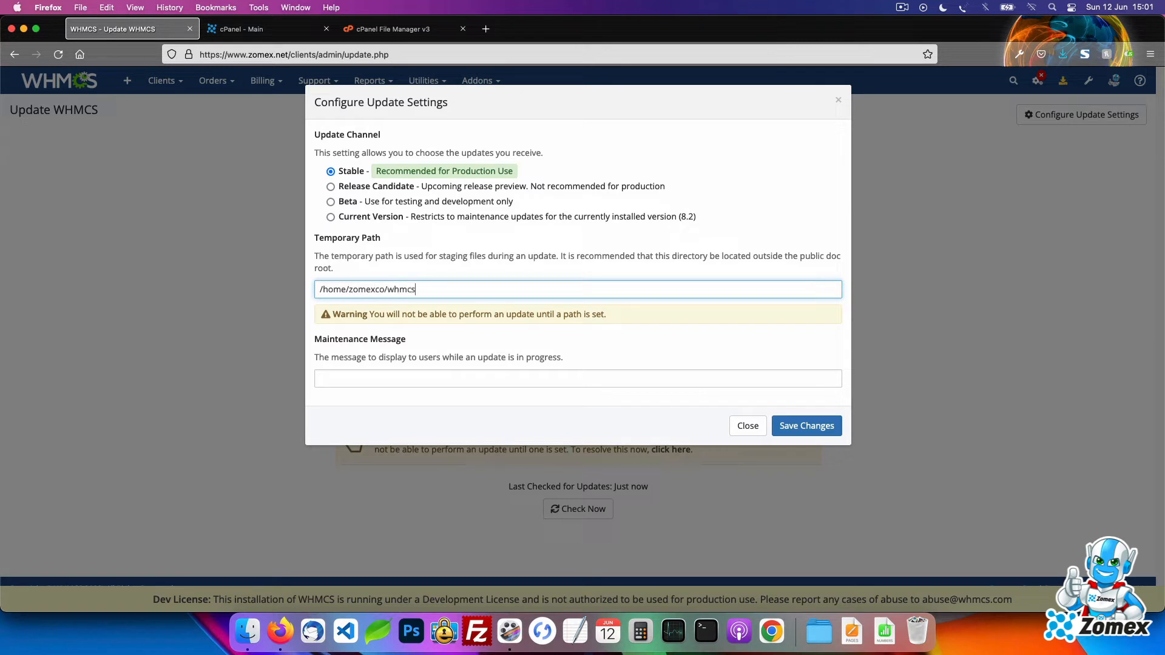
pyautogui.write('_update/')
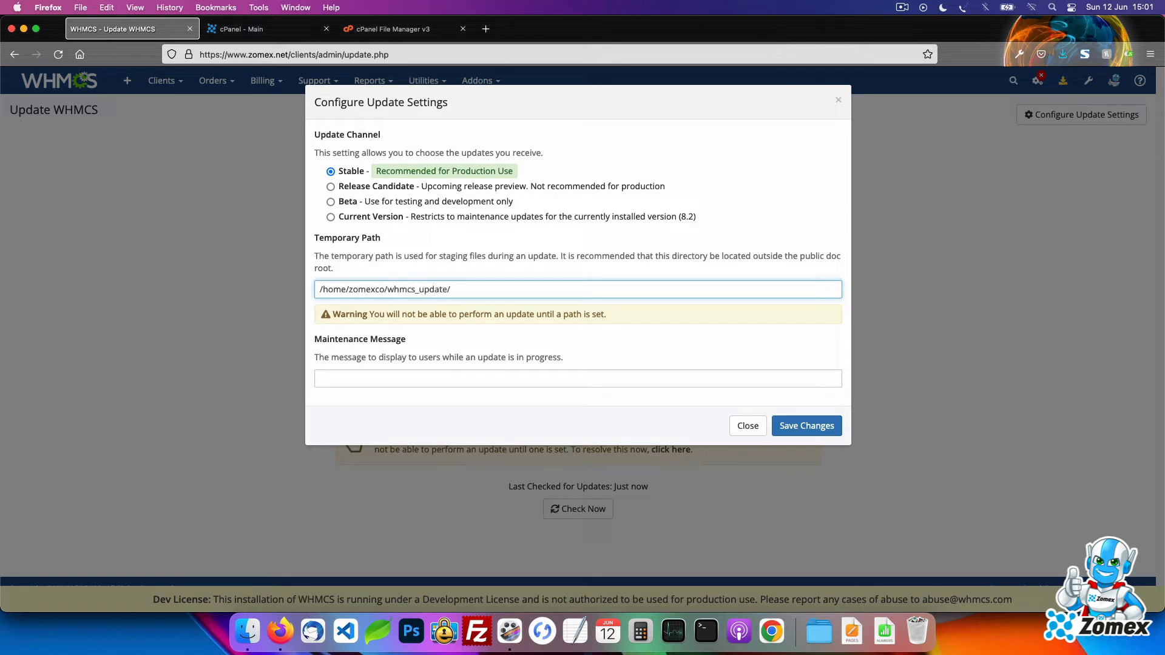
pyautogui.click(806, 426)
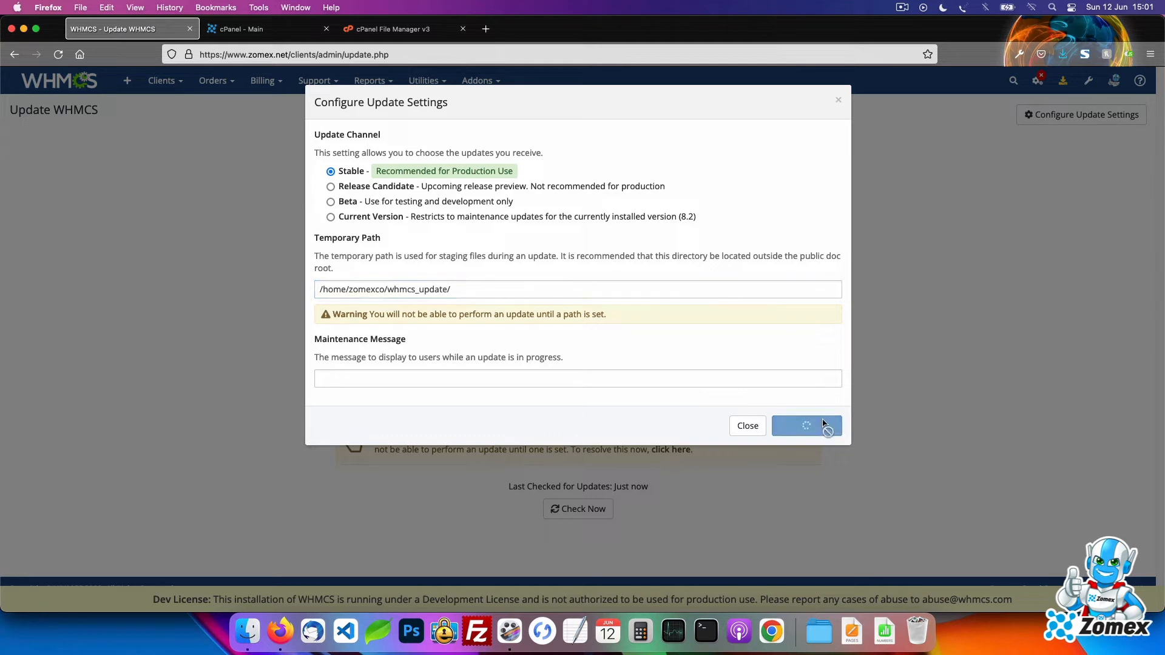
pyautogui.click(806, 426)
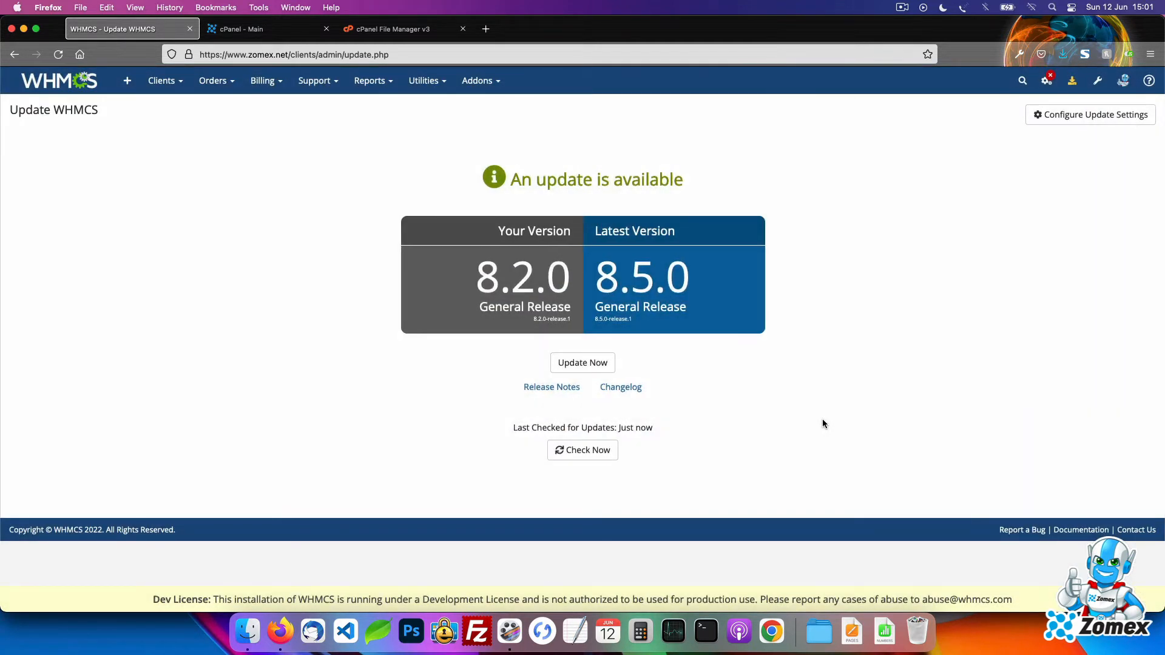
pyautogui.moveTo(583, 363)
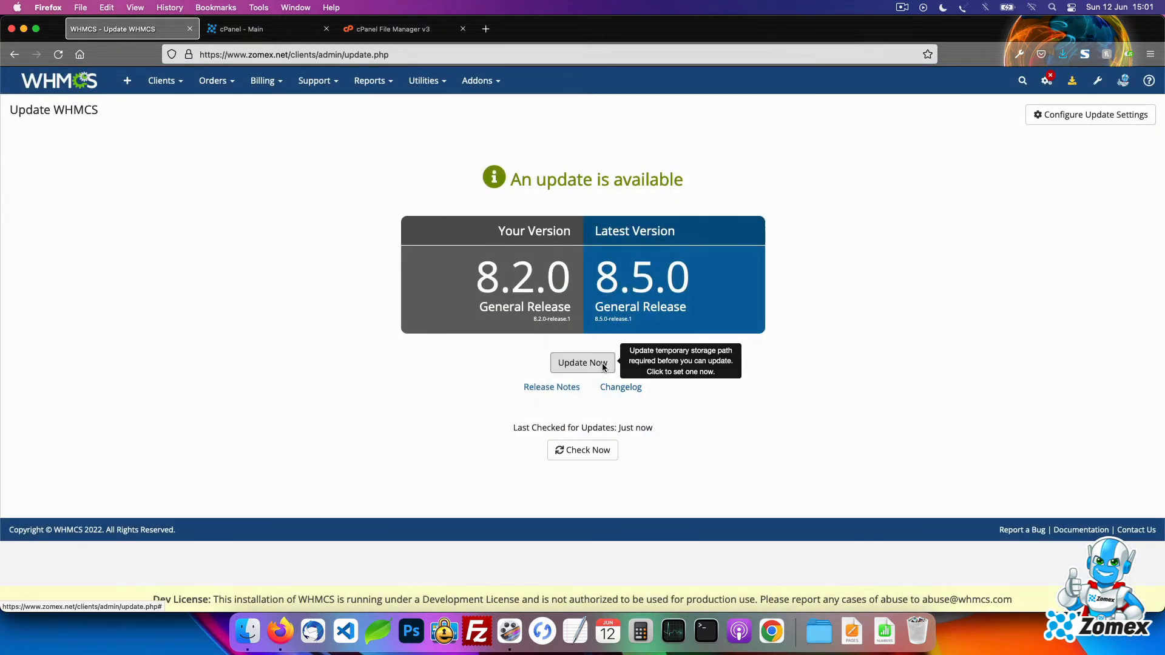
# Start Update Now to bring up the Auto Update dialog for 8.5.0-release.1
pyautogui.click(583, 363)
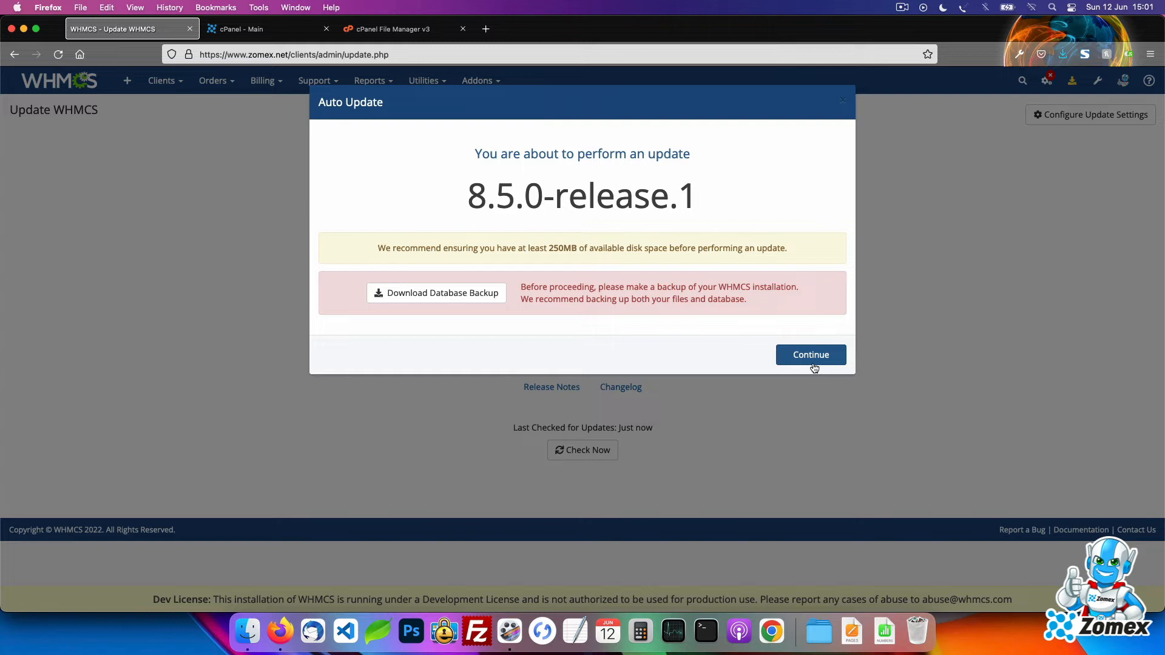
# Continue past the backup and Customised Files notices and begin the 8.5.0 update
pyautogui.click(811, 354)
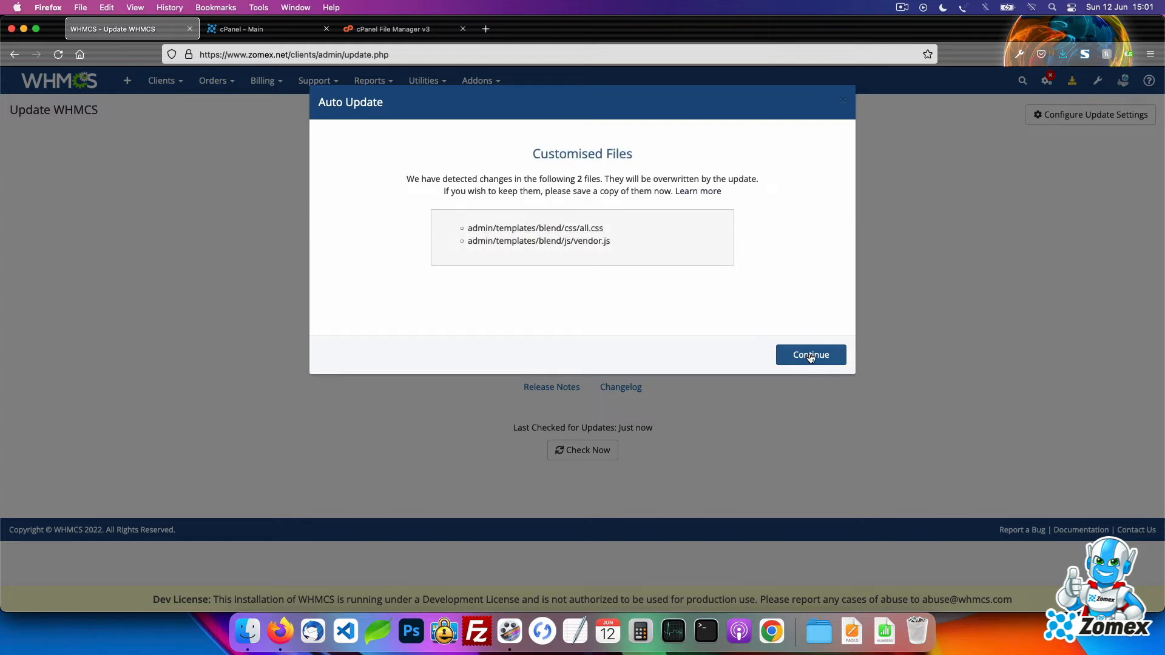
pyautogui.click(811, 355)
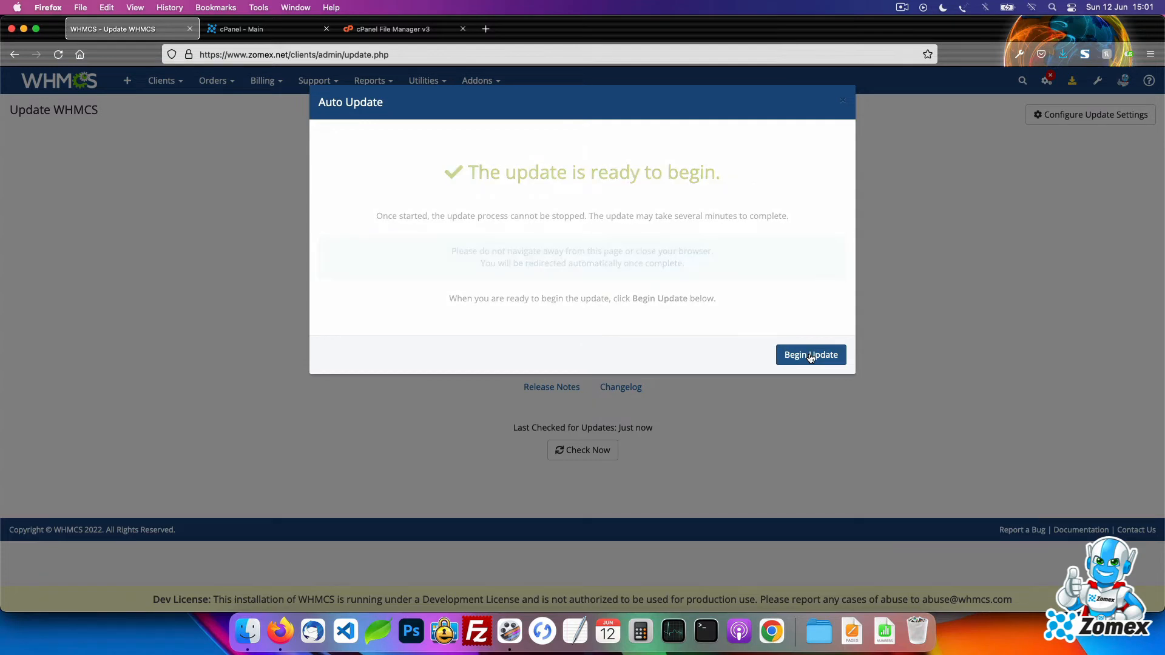
pyautogui.click(811, 355)
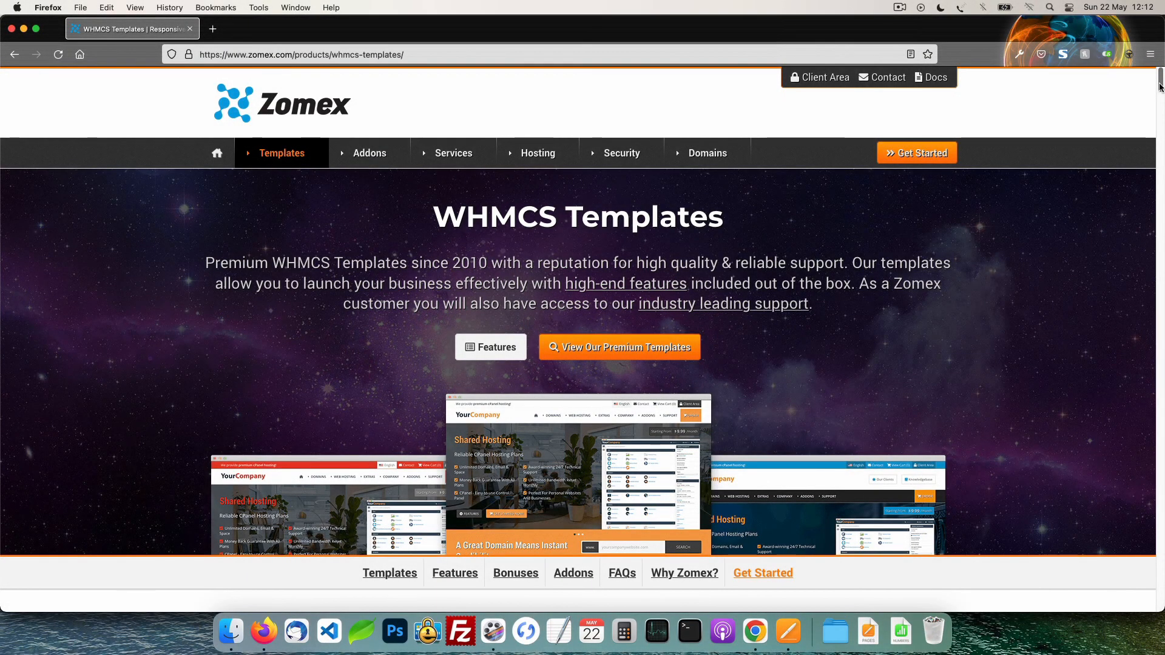
# View the Prosper template live demo and preview it at tablet then phone widths
pyautogui.scroll(-3)
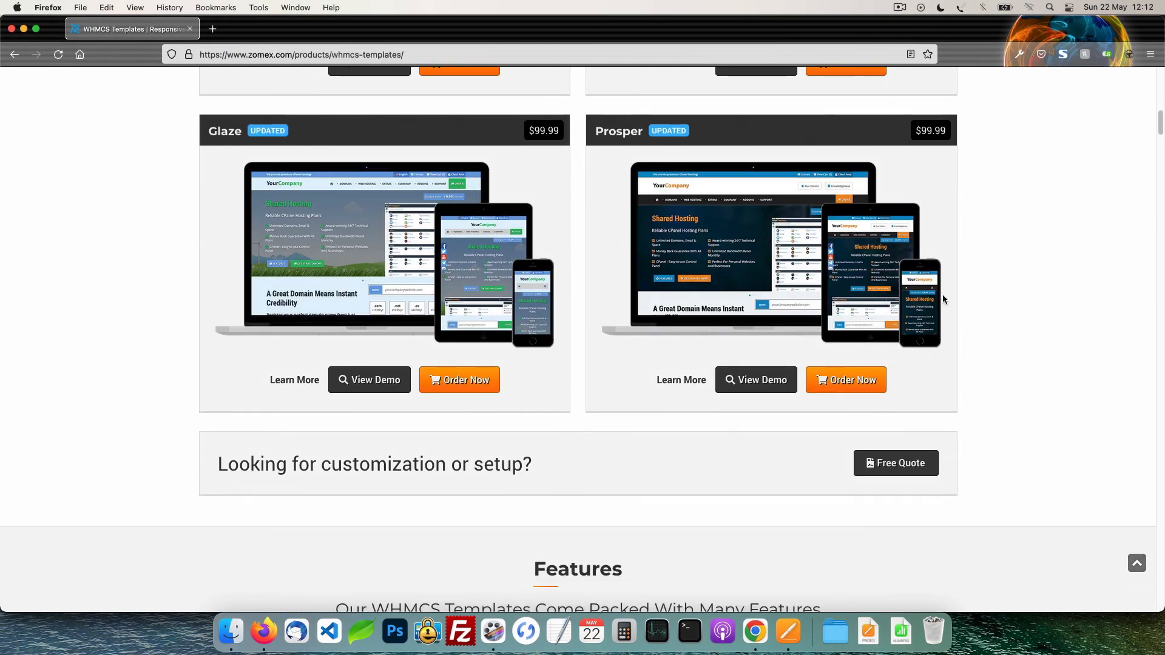
pyautogui.click(756, 380)
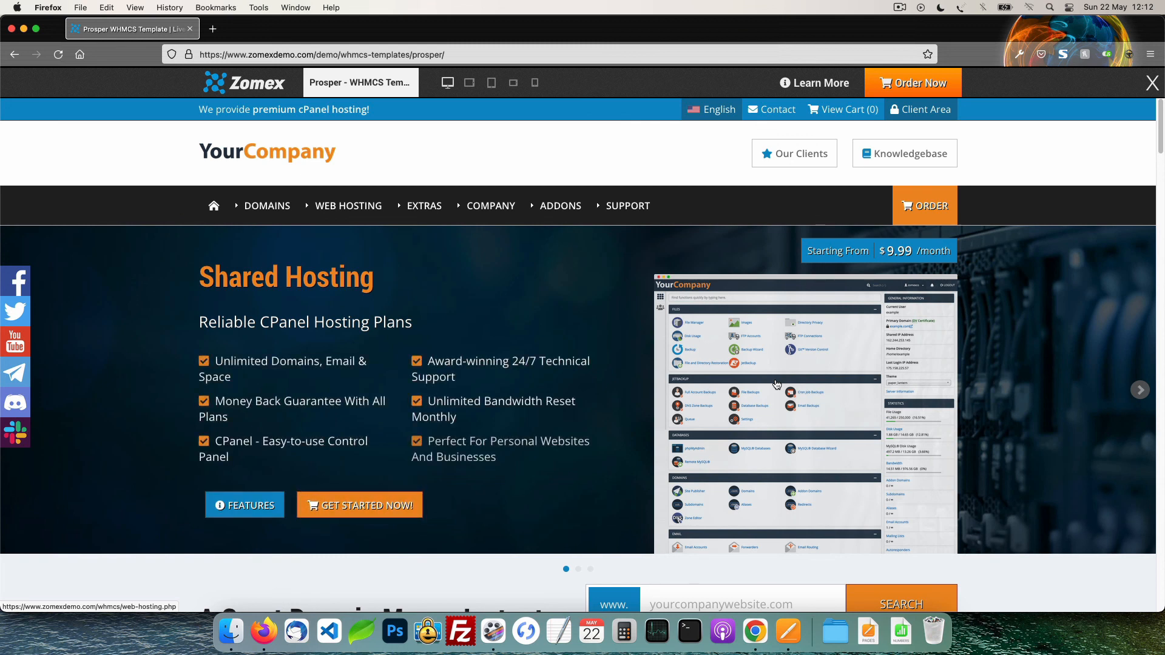
pyautogui.click(490, 83)
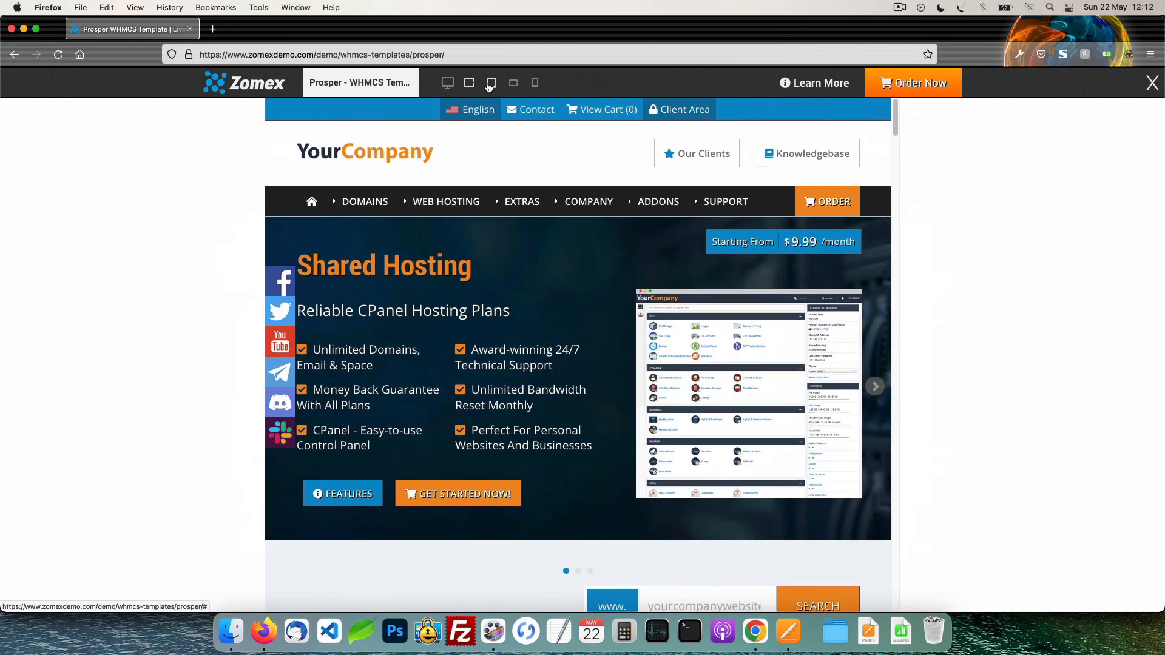
pyautogui.click(512, 82)
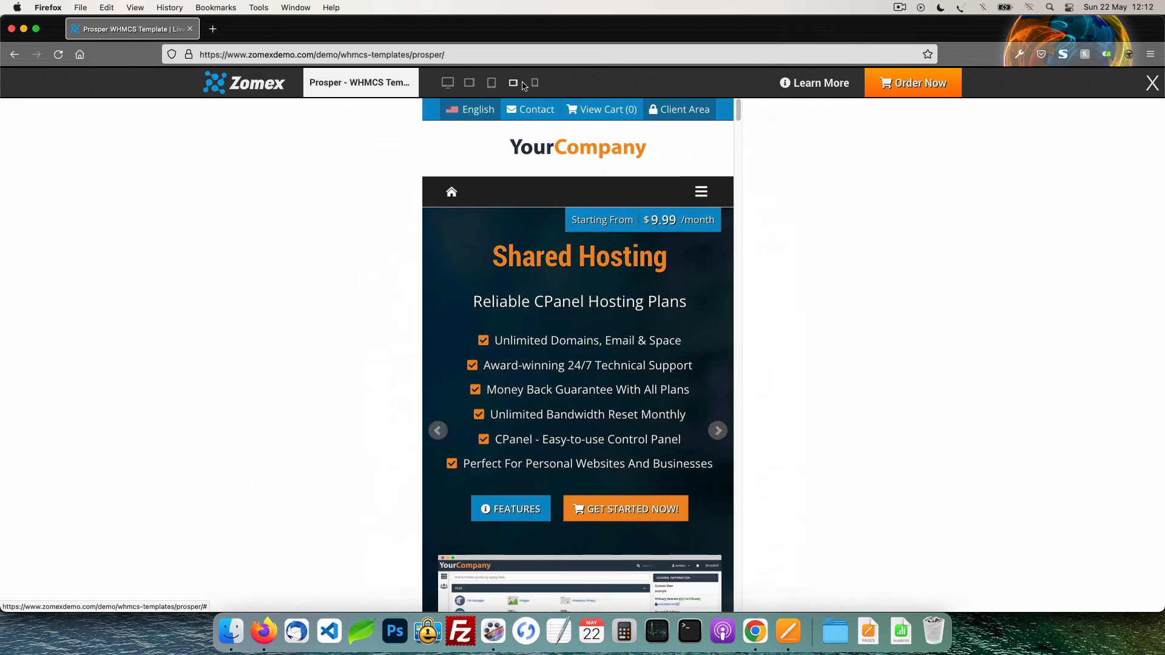